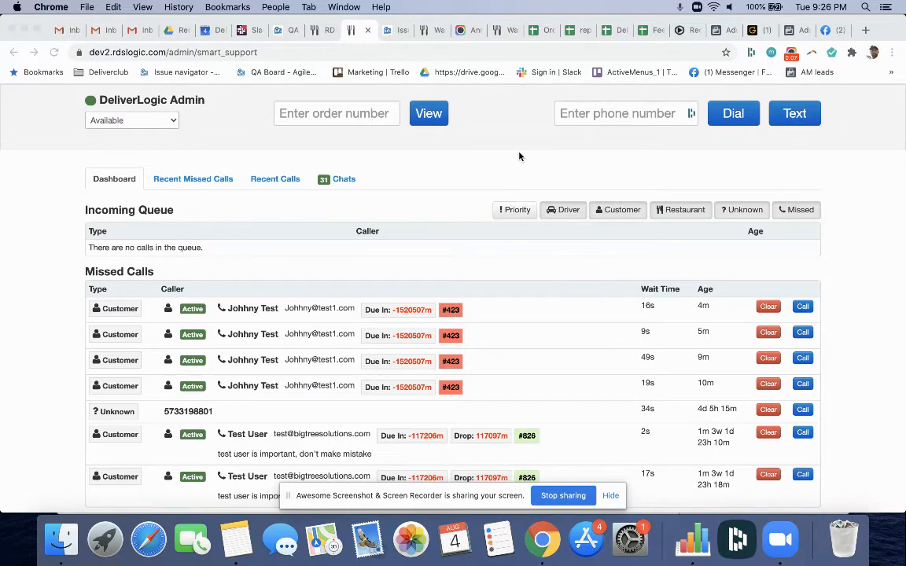
mouse_move(482, 165)
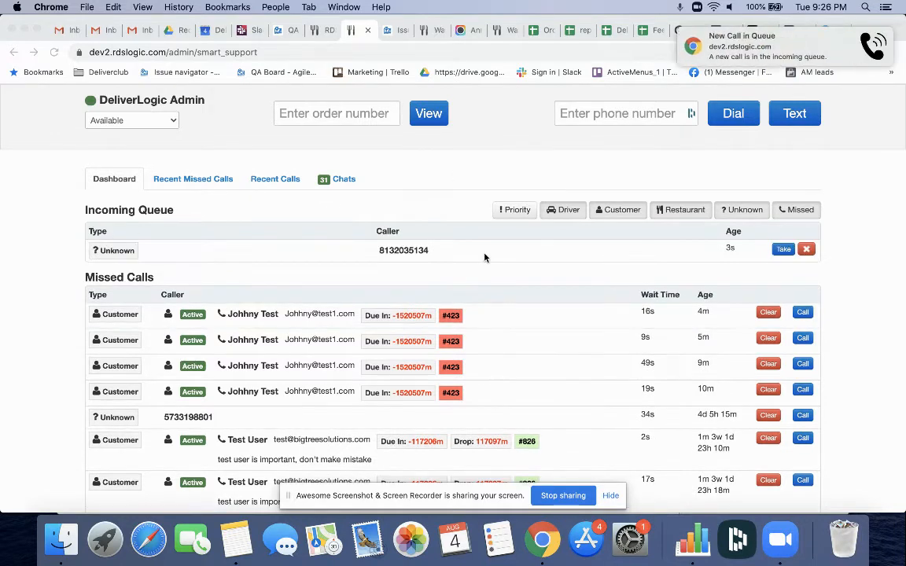
mouse_move(421, 241)
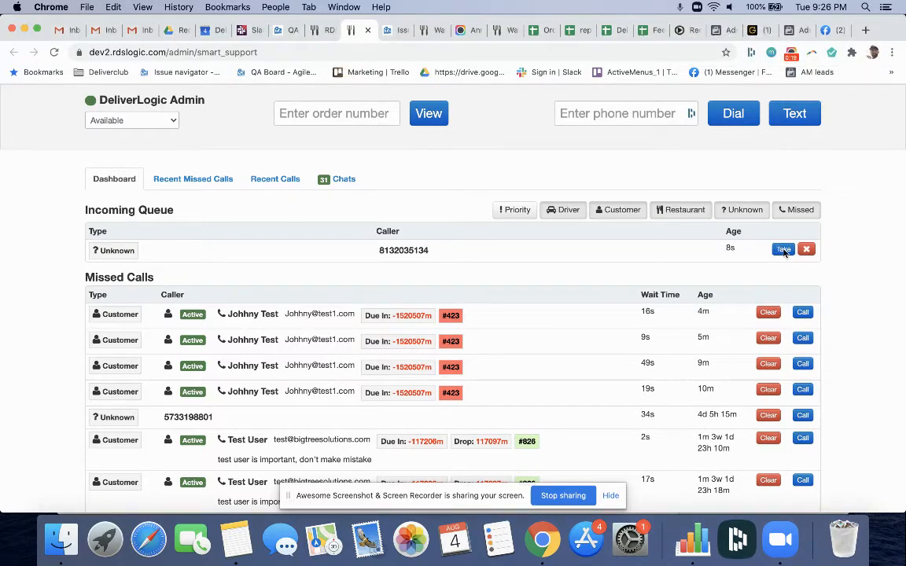
left_click(783, 249)
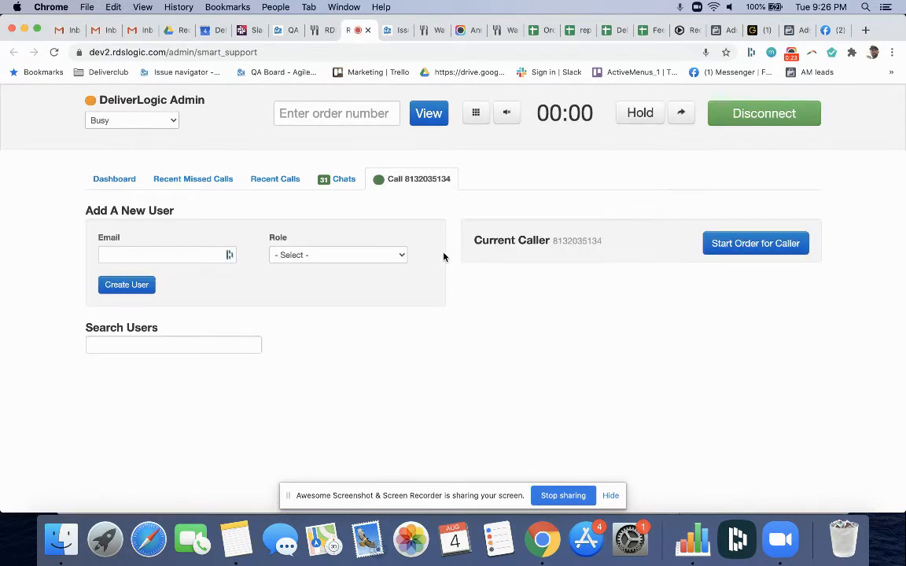
mouse_move(531, 313)
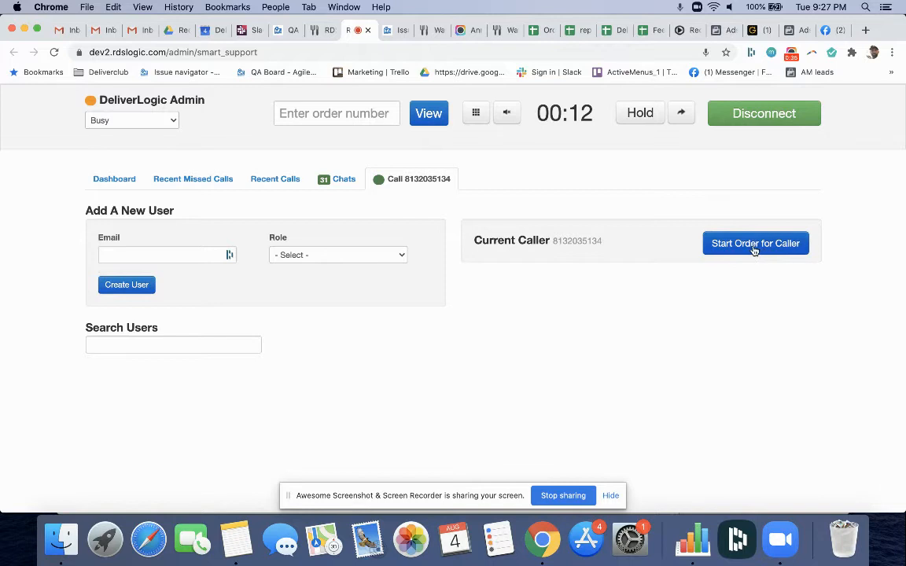
Step: Start an order for the caller and review the new-account form down to Continue
left_click(754, 242)
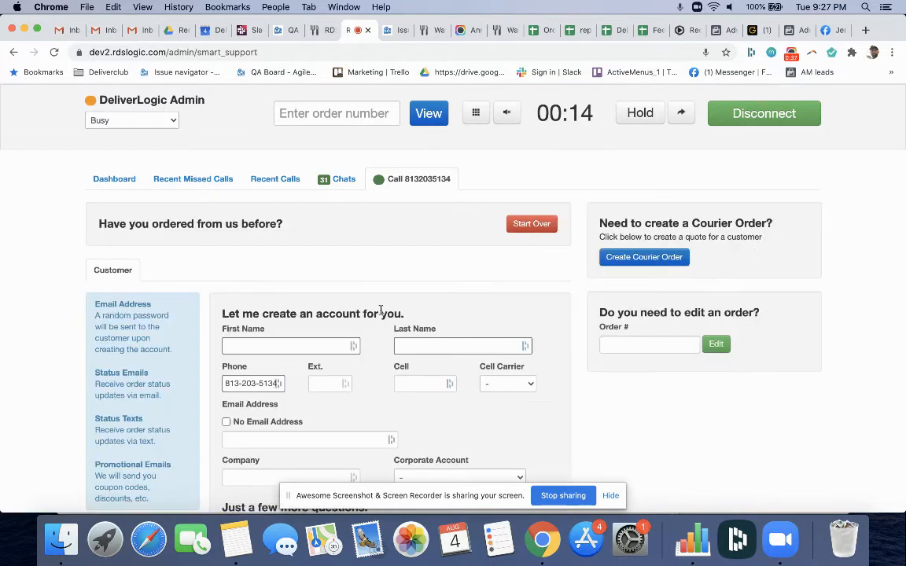
scroll("down", 3)
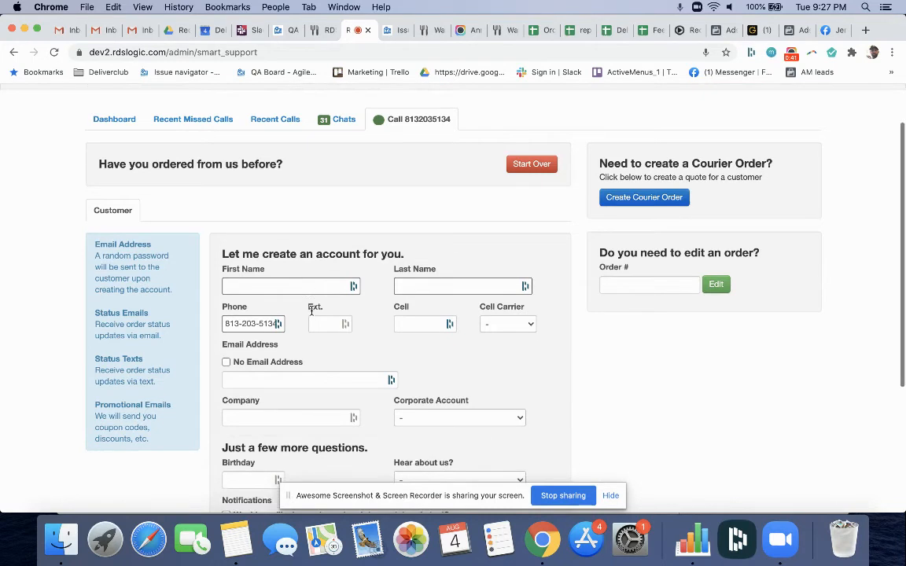
scroll("down", 3)
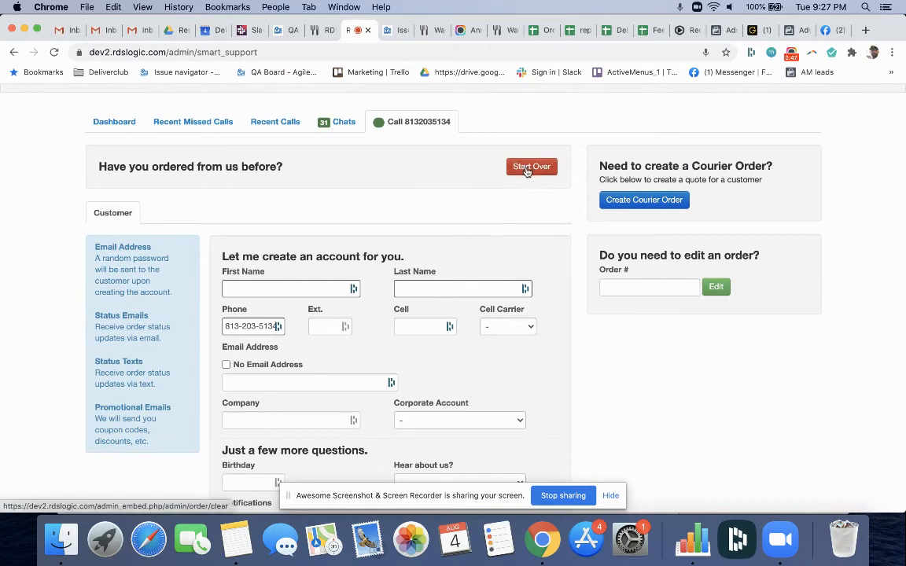
scroll("down", 3)
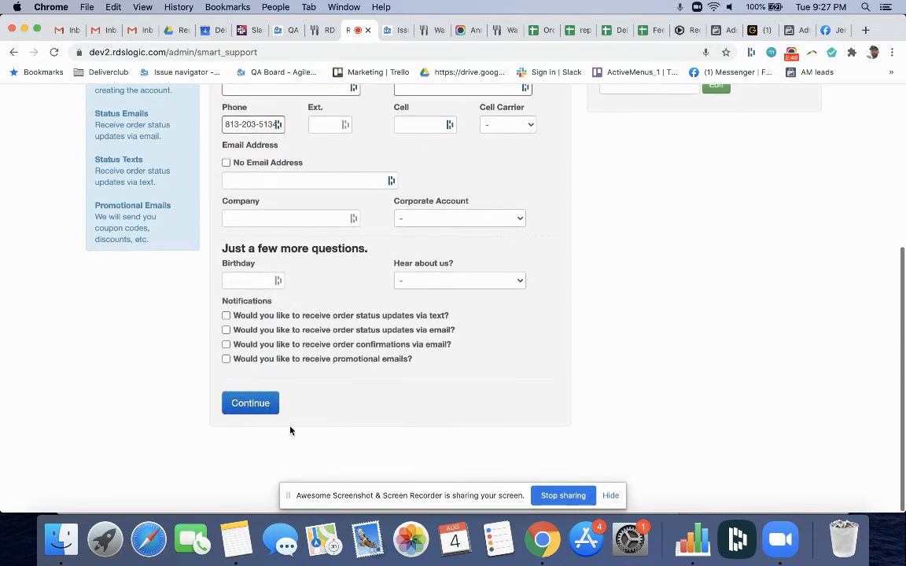